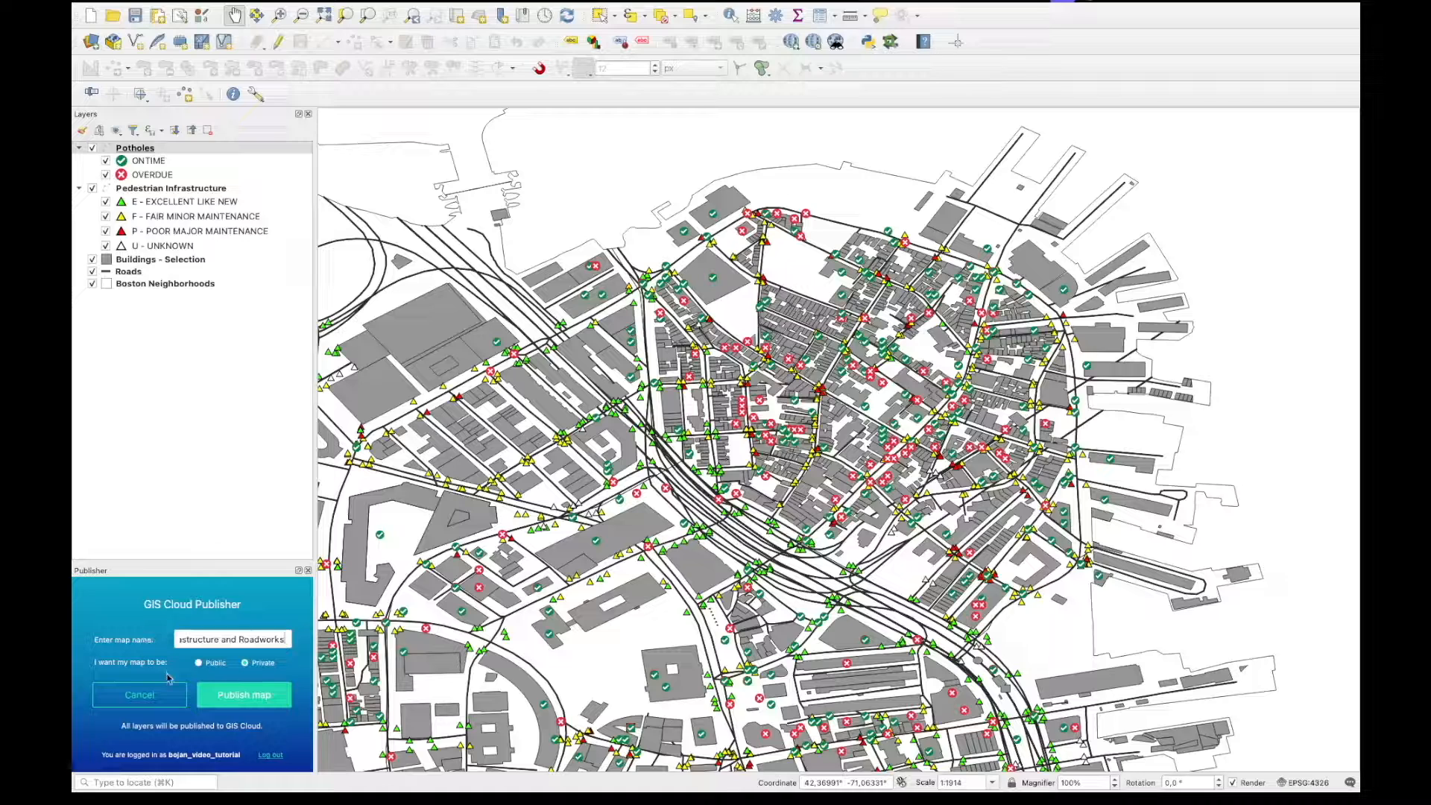
- Publish the Boston Pedestrian Infrastructure and Roadworks map to GIS Cloud as a private map
{"action": "left_click", "coordinate": [244, 695]}
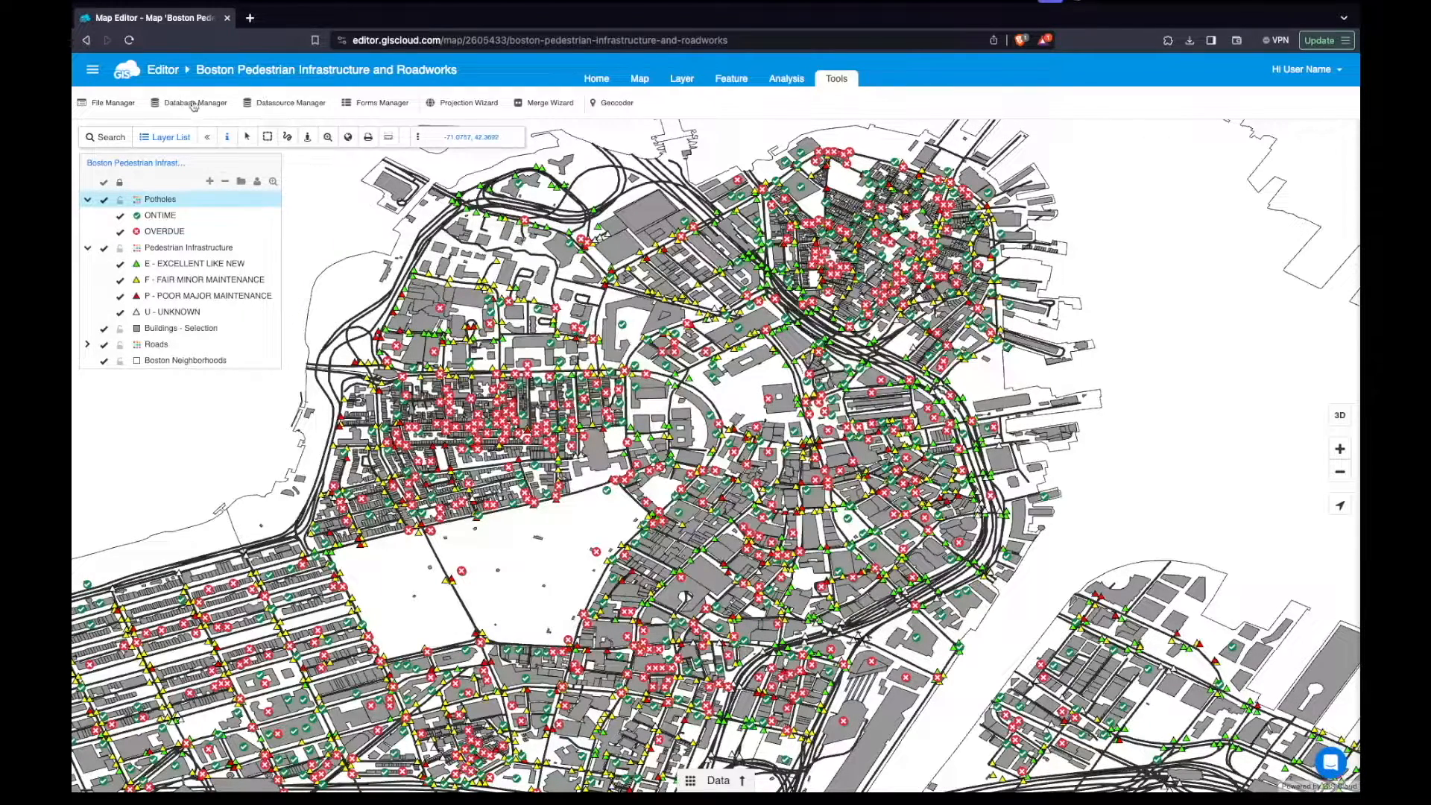